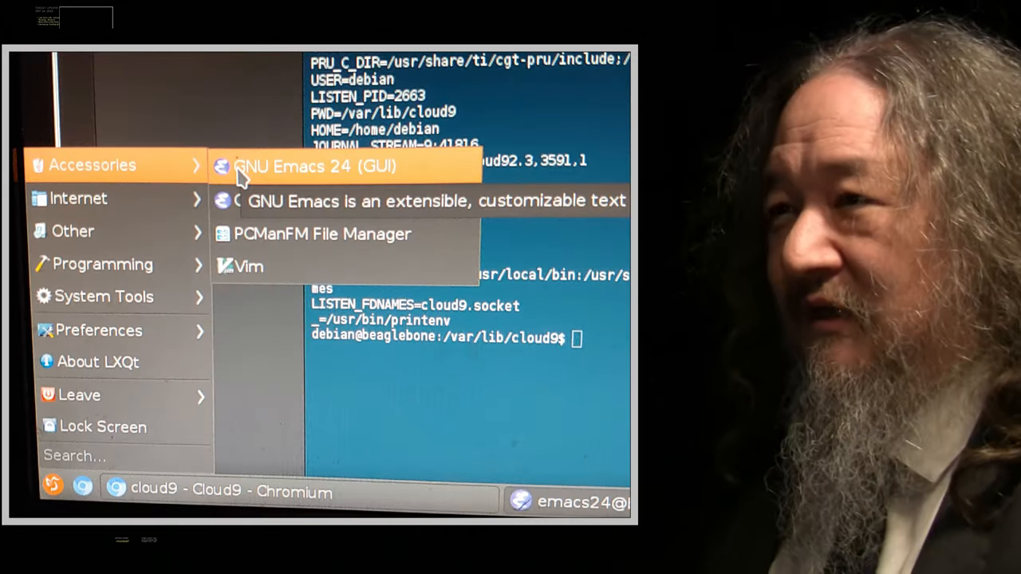
Launch GNU Emacs 24 (GUI) from the Accessories menu to view the xeyes shell buffer
left_click(328, 166)
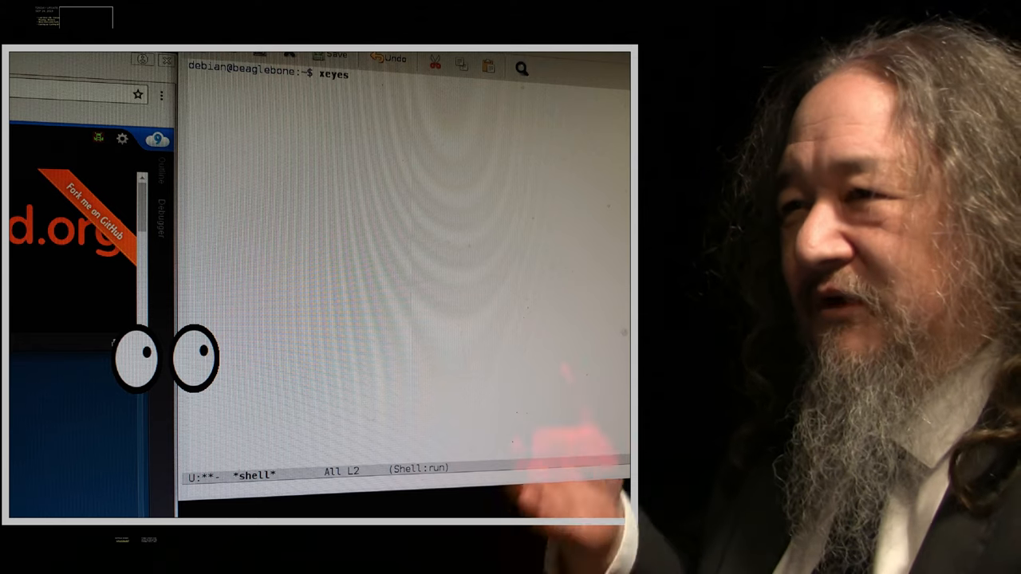